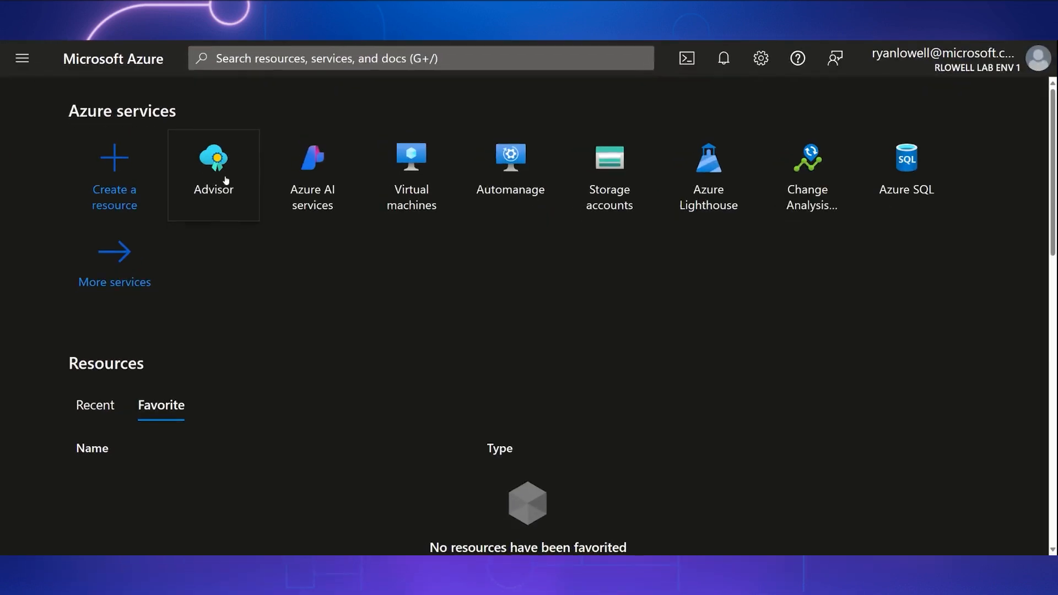
mouse_move(213, 168)
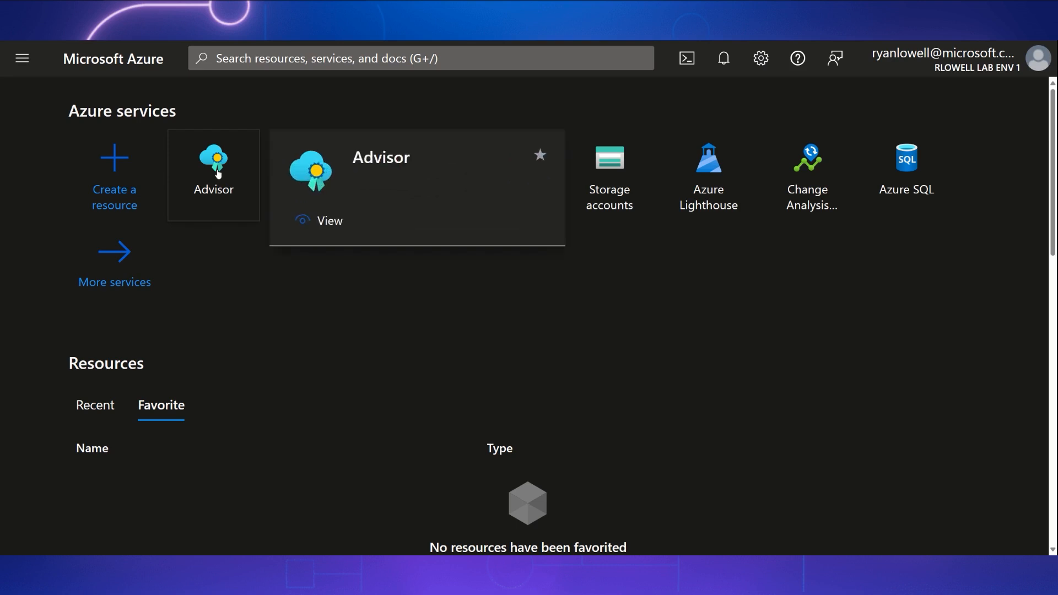
Step: Open Advisor from Azure services and go to its Workbooks gallery
click(213, 169)
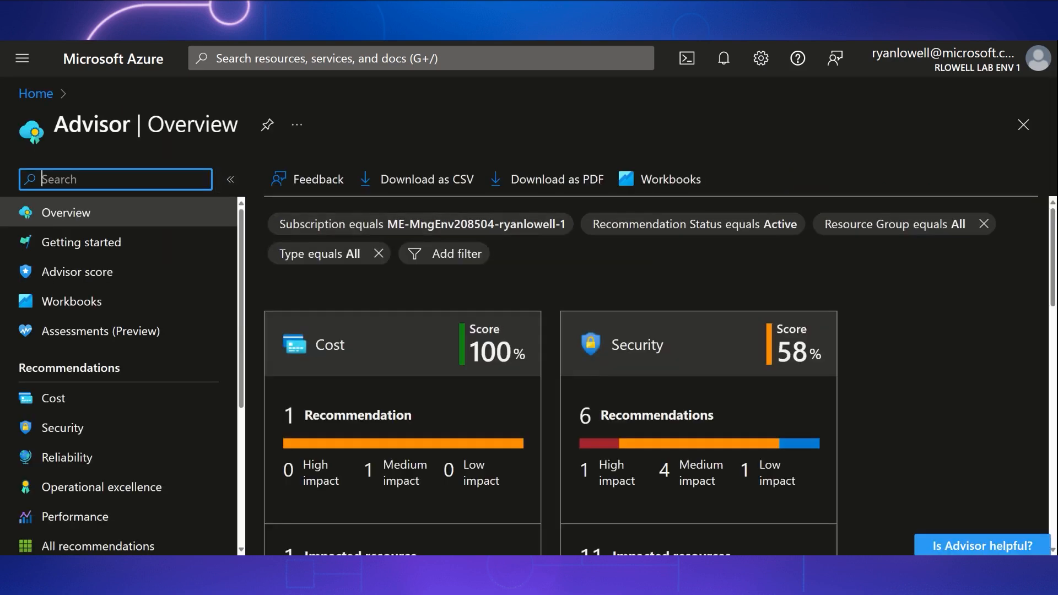
mouse_move(71, 301)
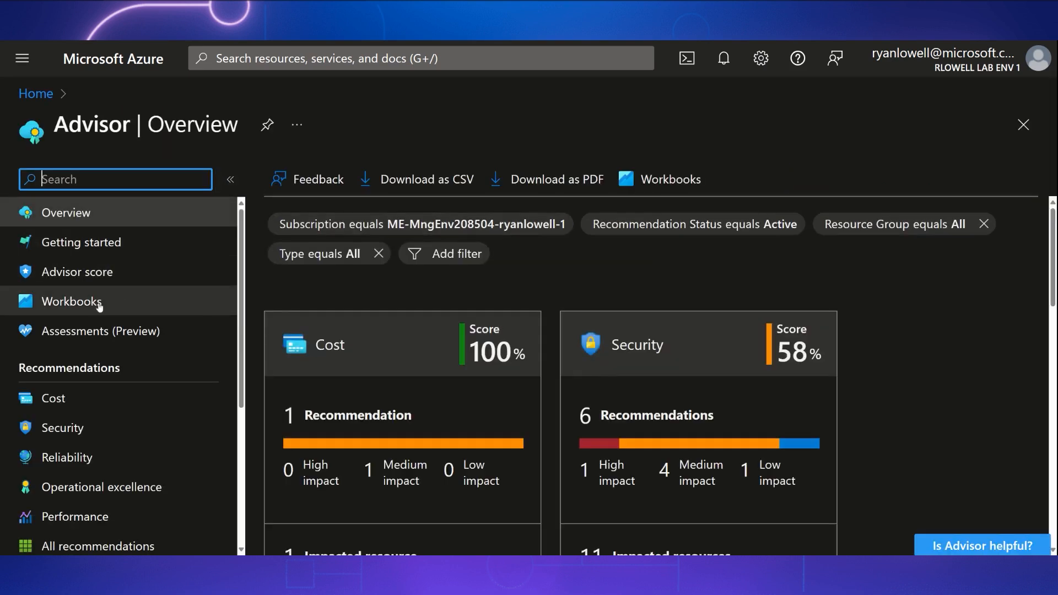
click(72, 301)
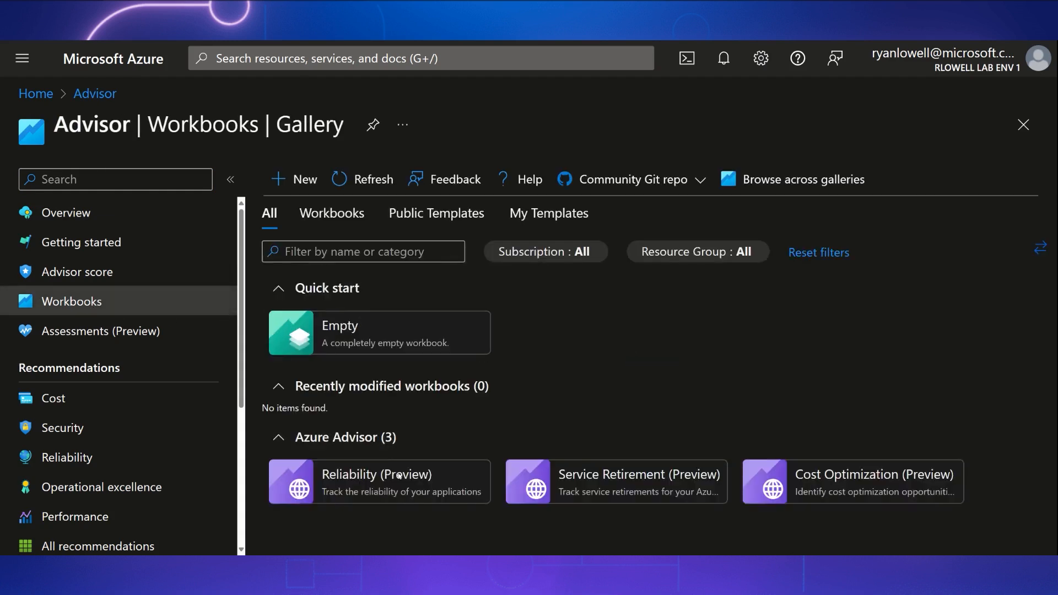
mouse_move(632, 497)
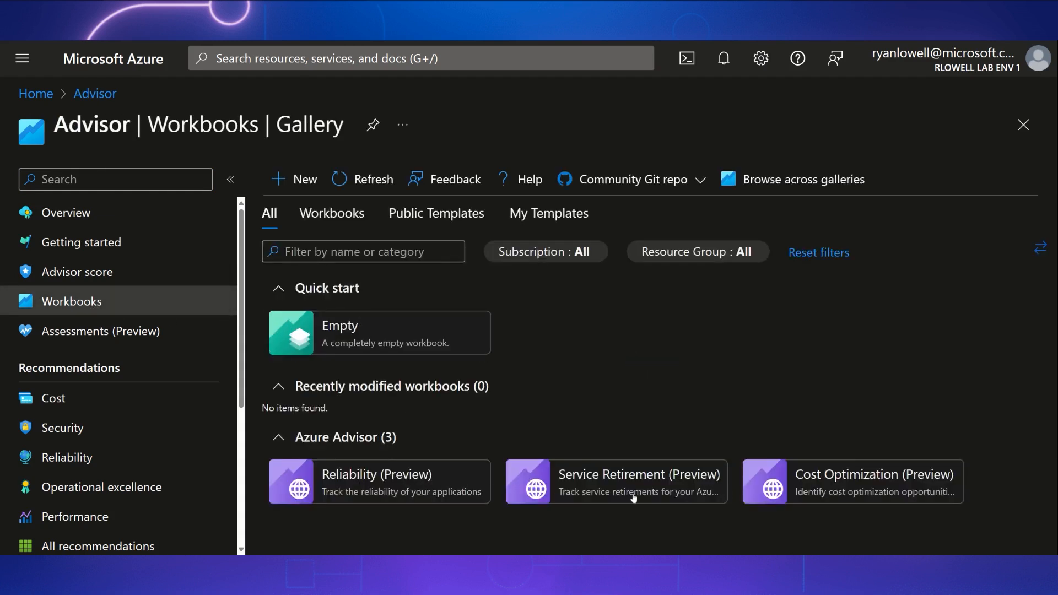
mouse_move(752, 492)
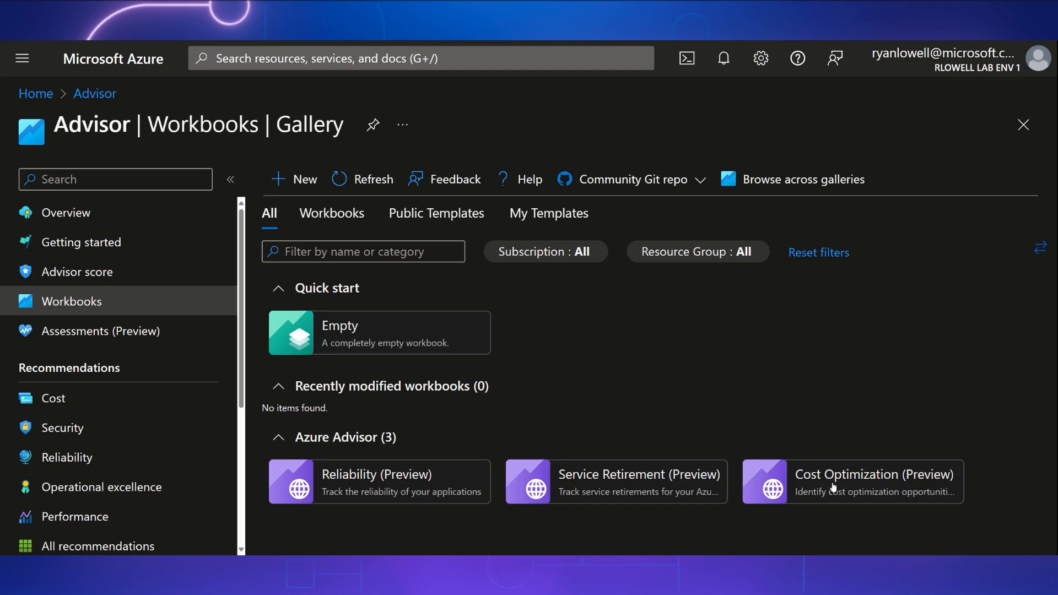
Step: Open the Cost Optimization (Preview) workbook tile and scroll through its Welcome page
click(850, 481)
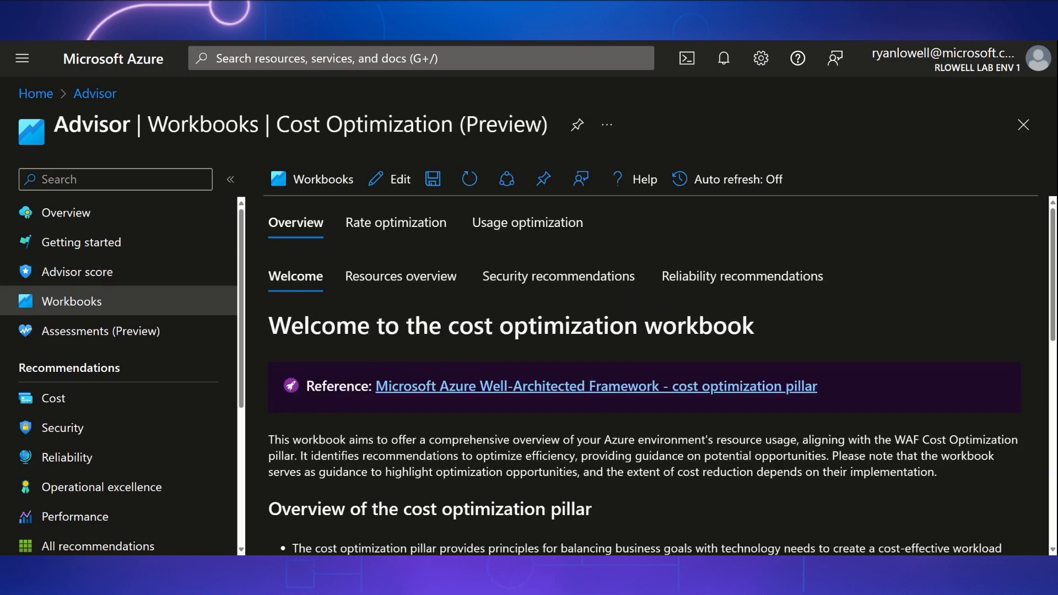
scroll(down, 3)
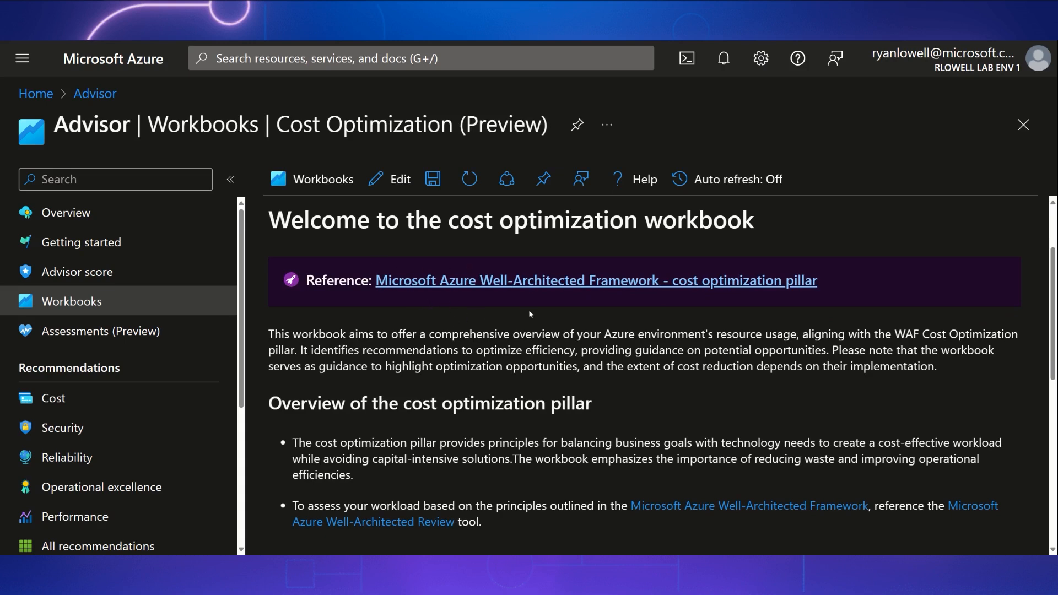
mouse_move(520, 295)
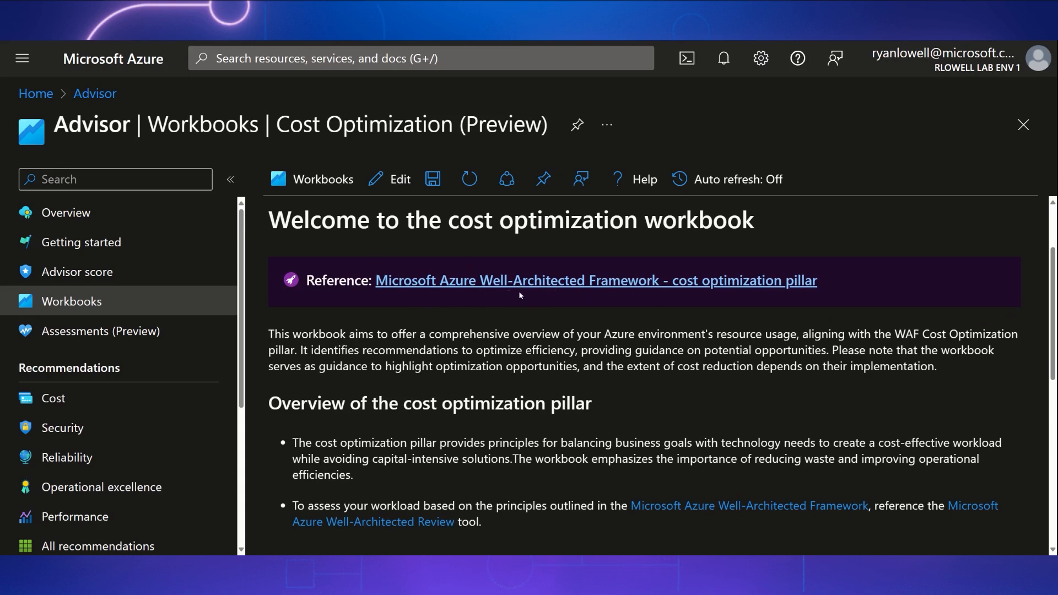
scroll(down, 3)
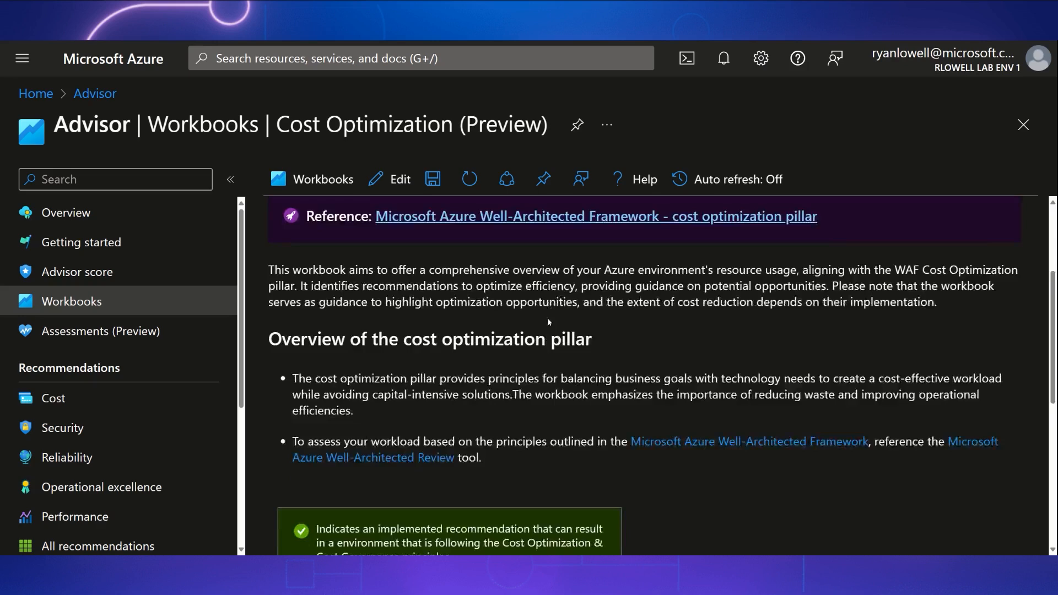
scroll(down, 3)
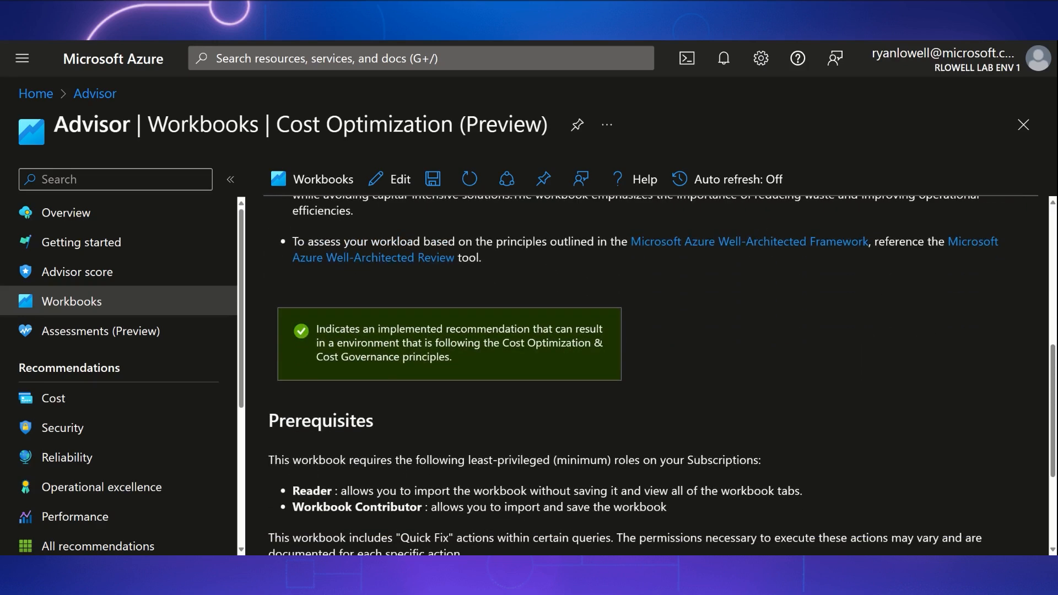
scroll(down, 3)
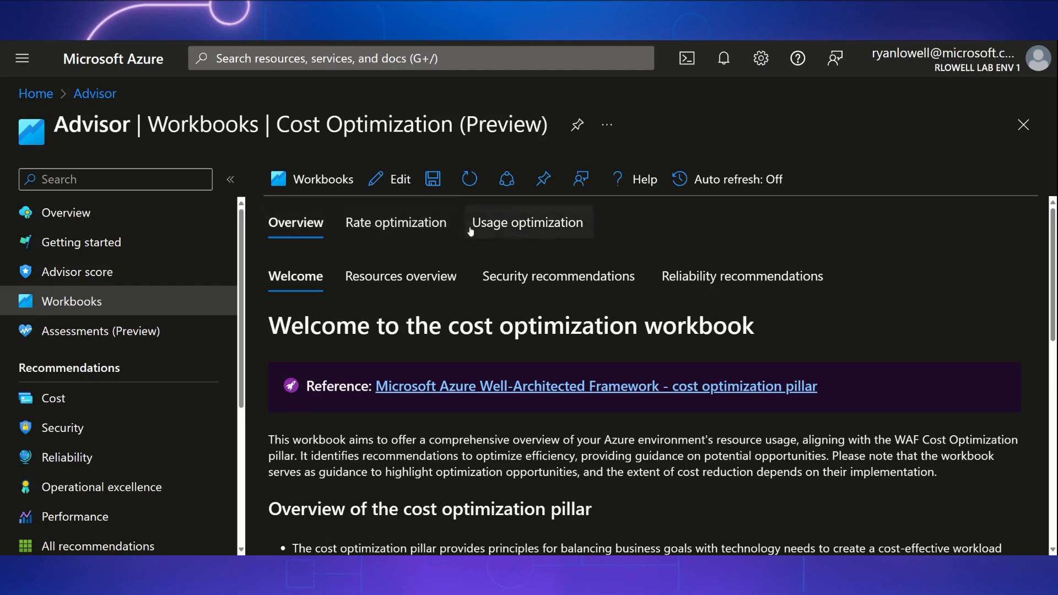
Step: Switch to Rate optimization and scroll through the Azure Hybrid Benefit and Azure Reservations sections
click(396, 222)
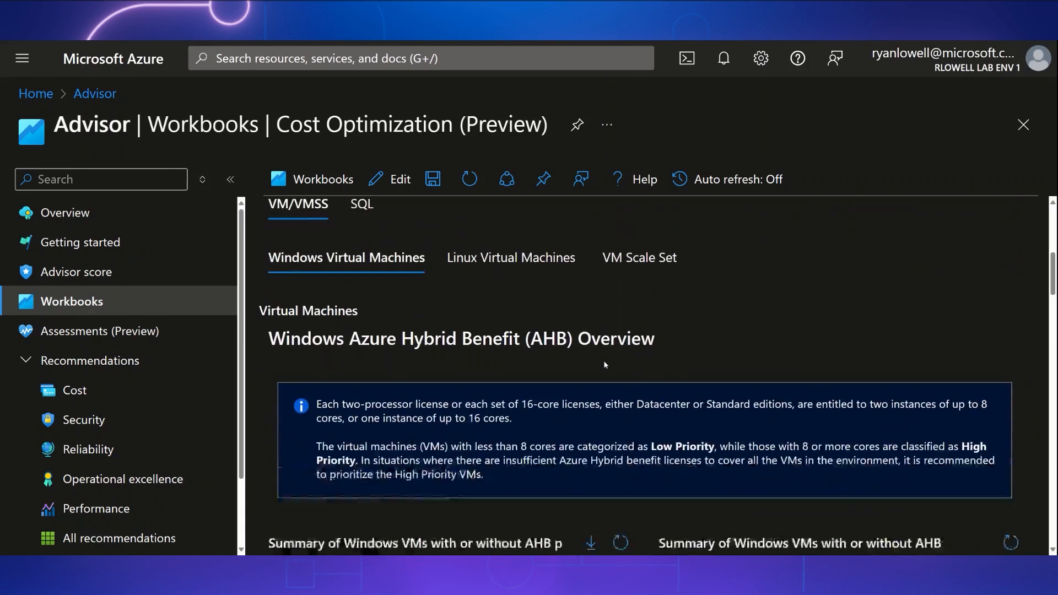
scroll(down, 3)
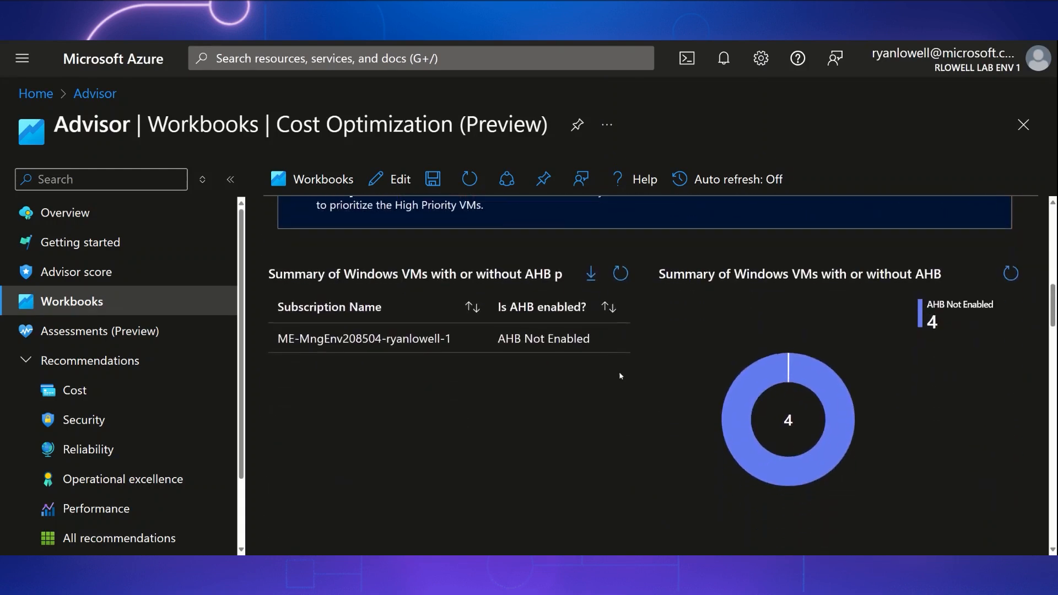
scroll(down, 3)
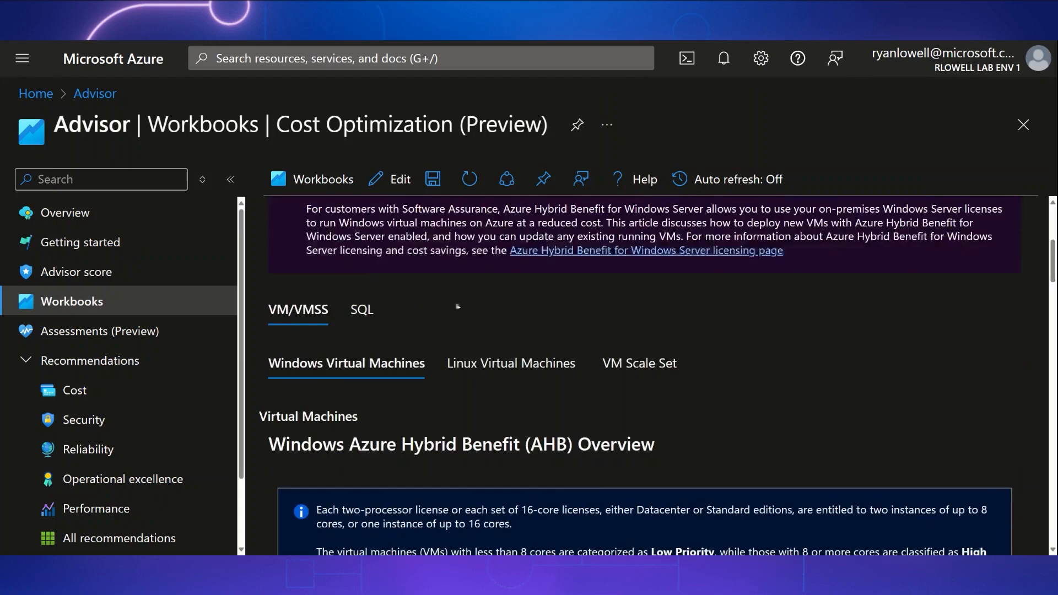
scroll(down, 3)
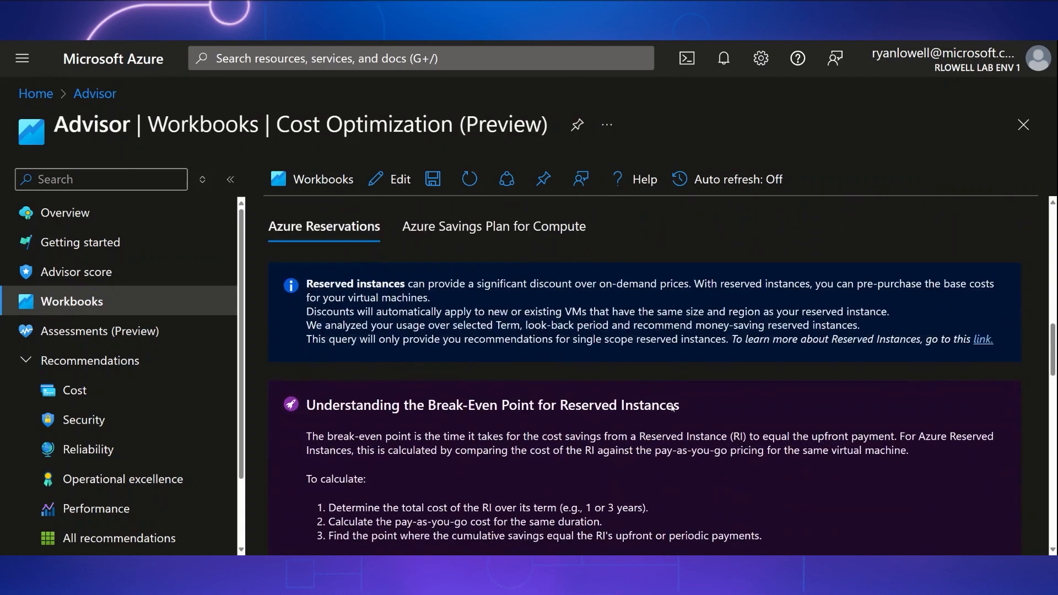
scroll(down, 3)
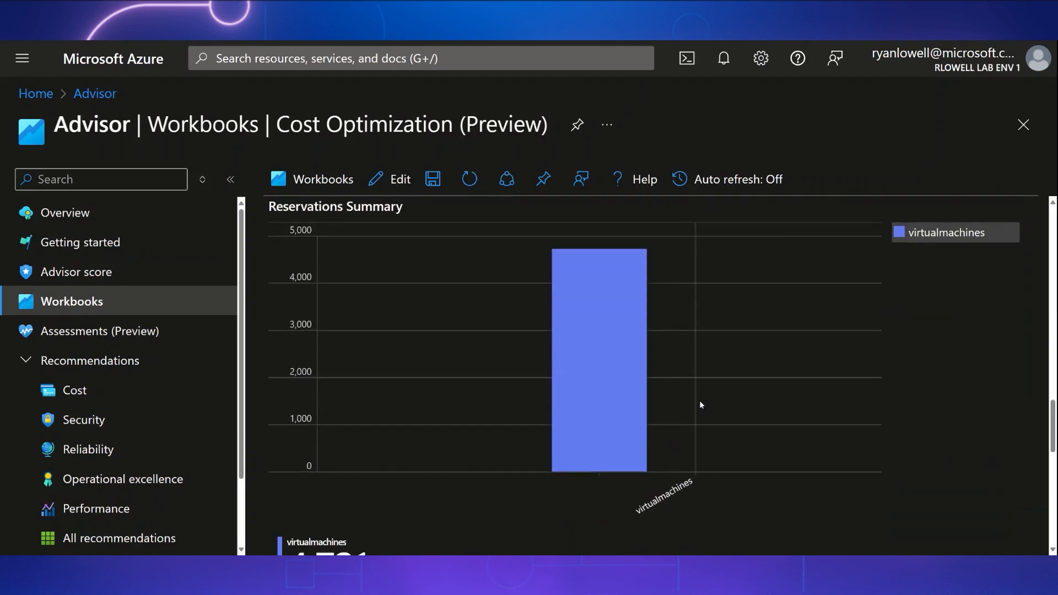
scroll(down, 3)
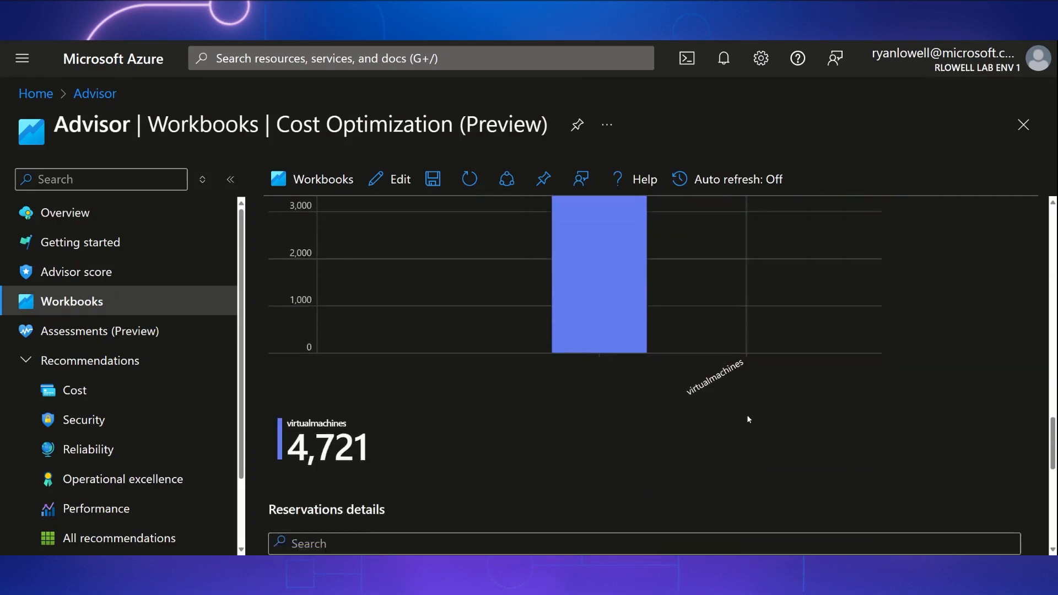
scroll(down, 3)
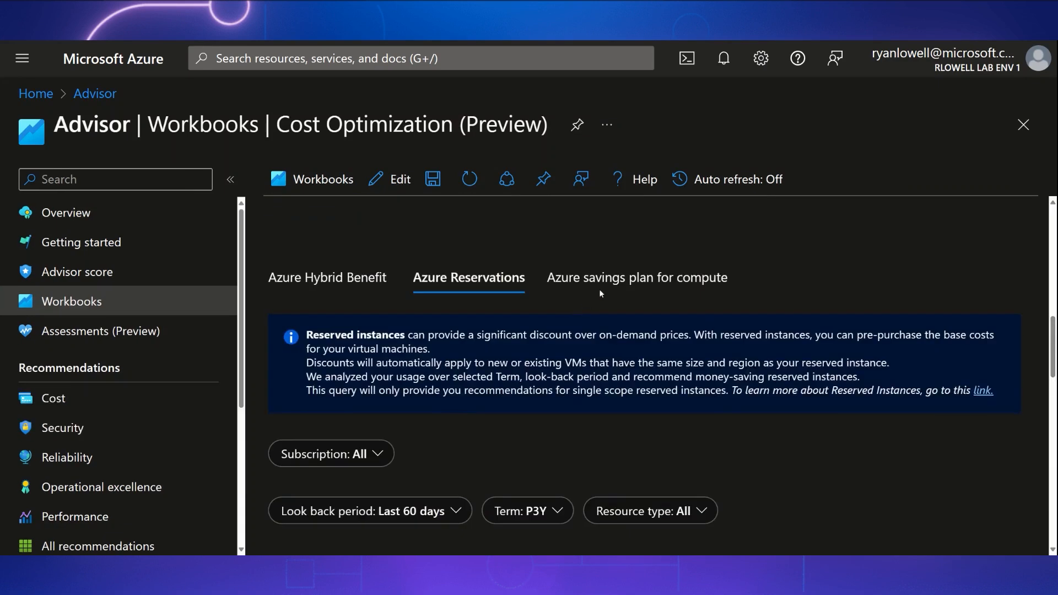
Step: Show the Azure savings plan for compute recommendations and scroll through them
click(637, 277)
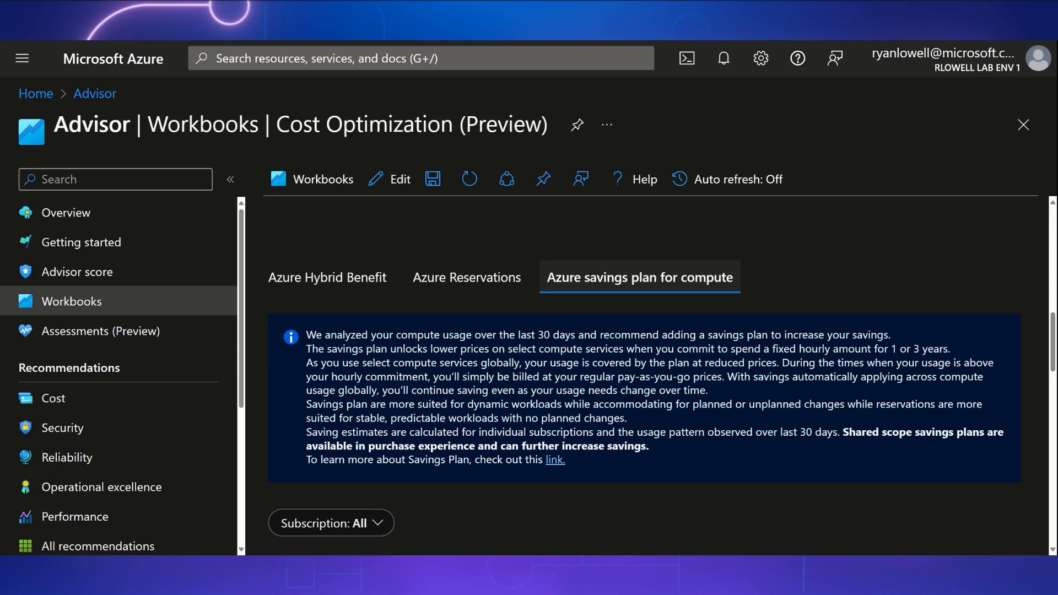
scroll(down, 3)
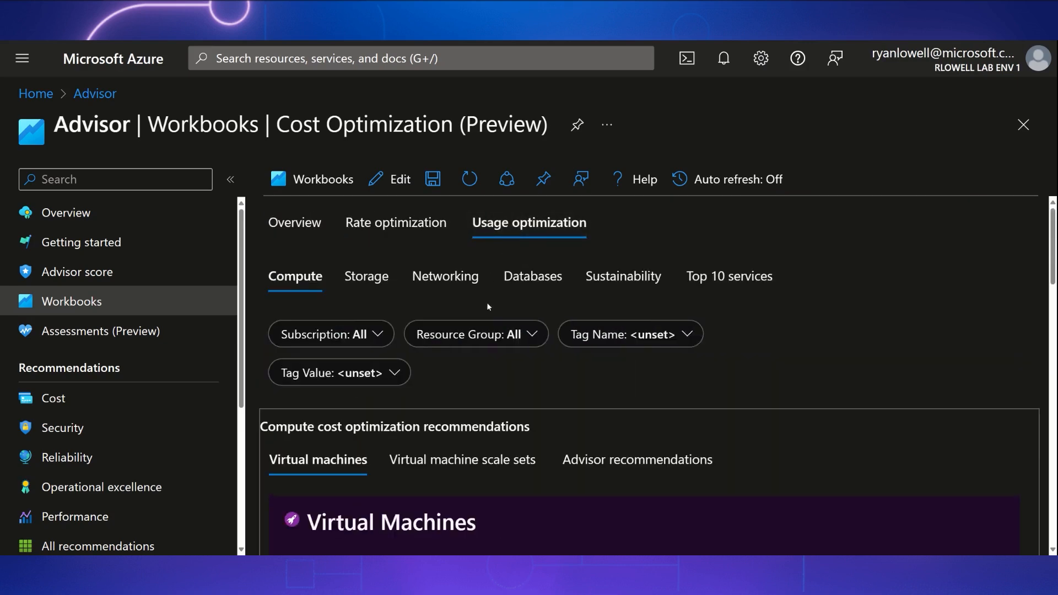
mouse_move(476, 351)
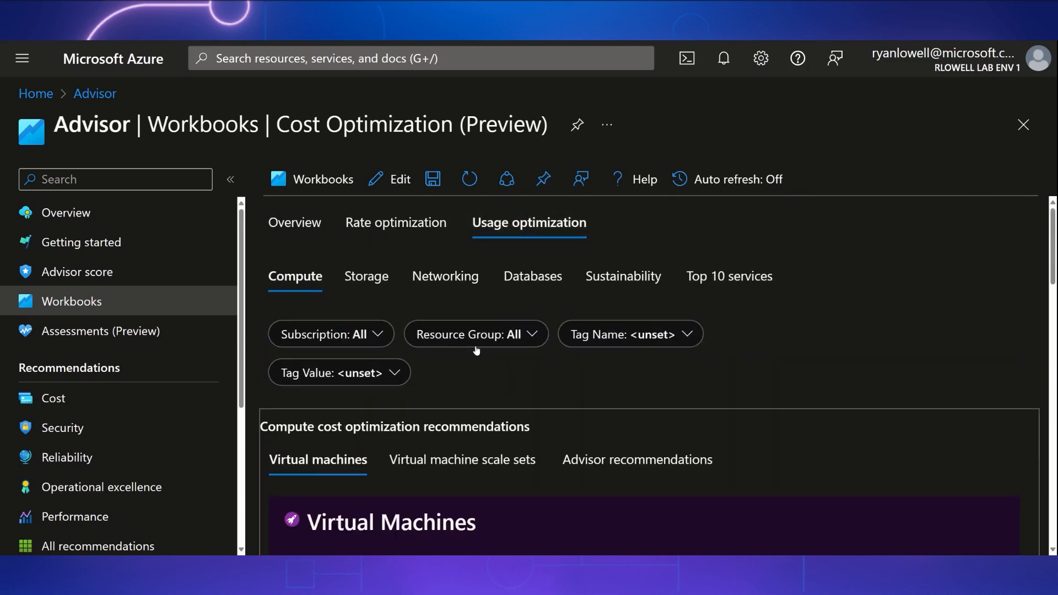
mouse_move(477, 351)
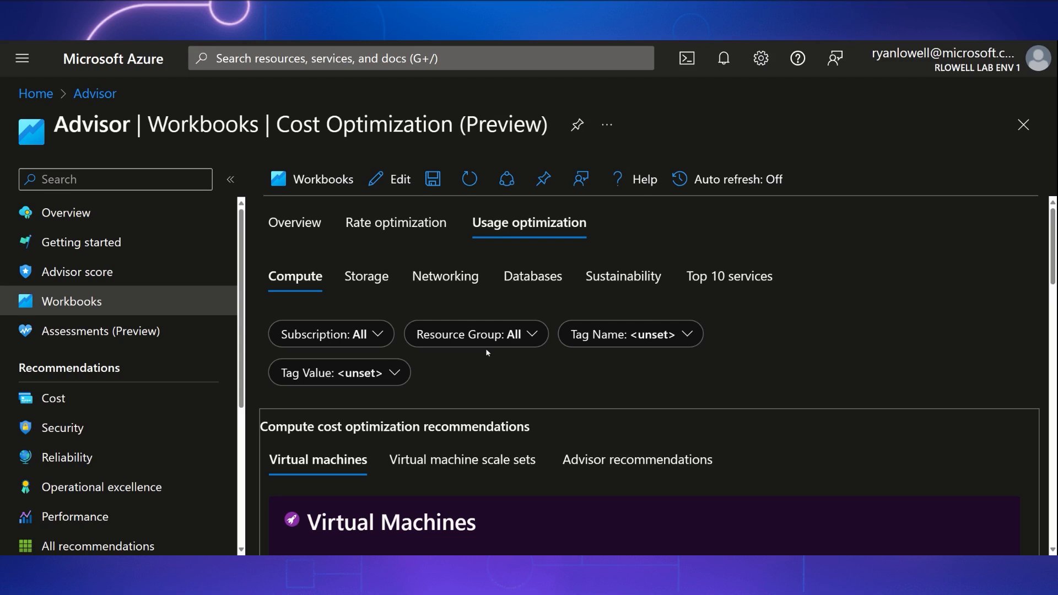
mouse_move(490, 351)
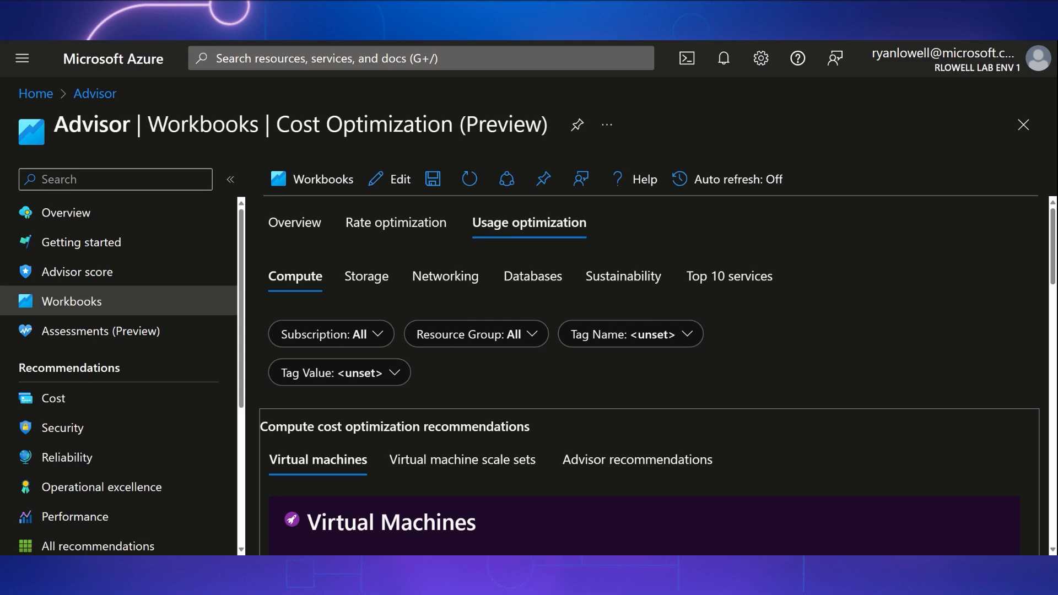
mouse_move(459, 324)
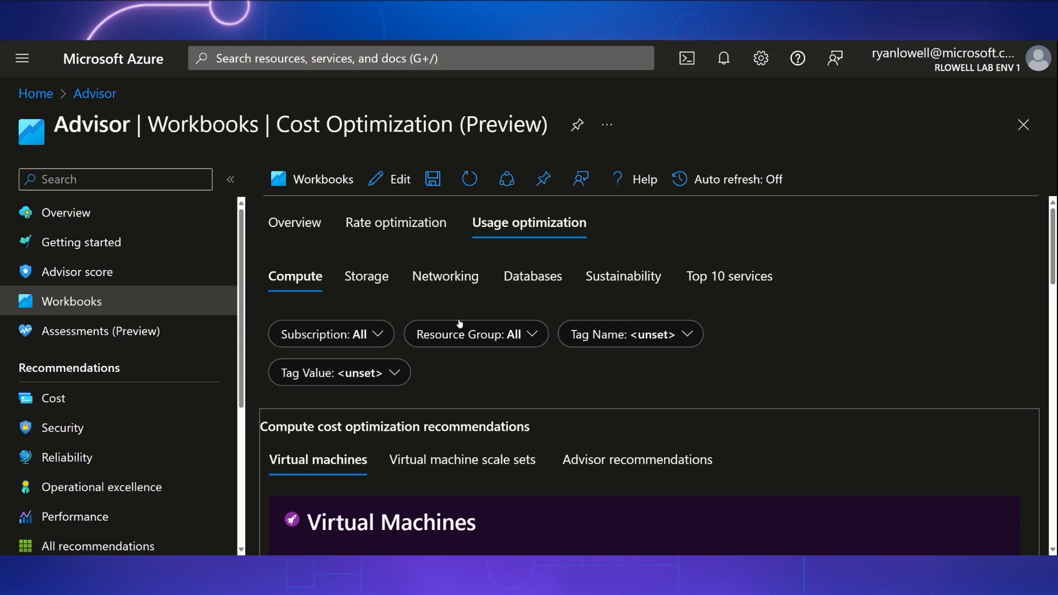
Step: Select the workbook's Overview tab to show the welcome page and pillar summary
click(295, 223)
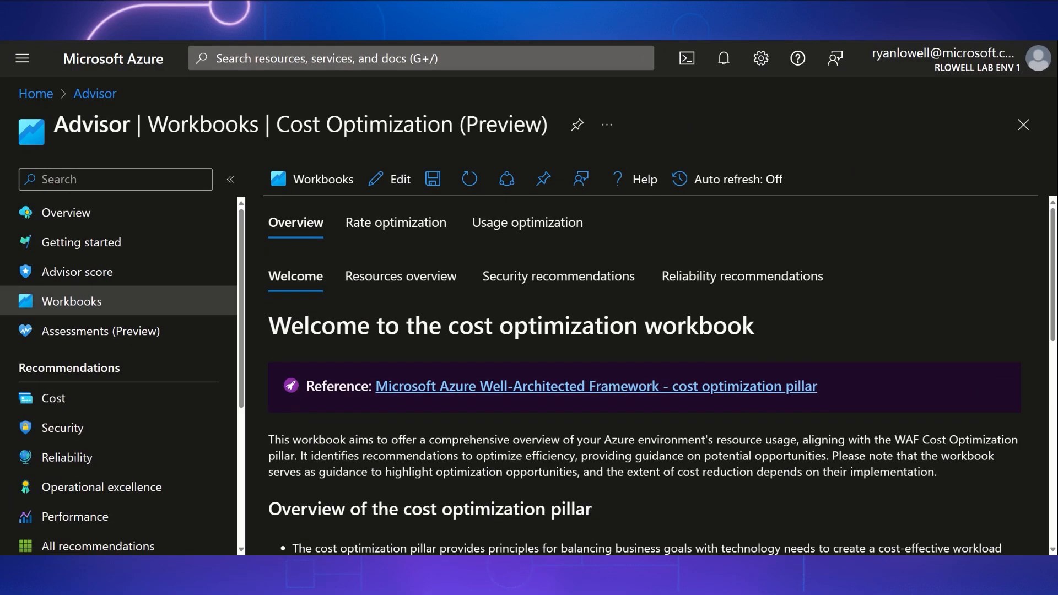